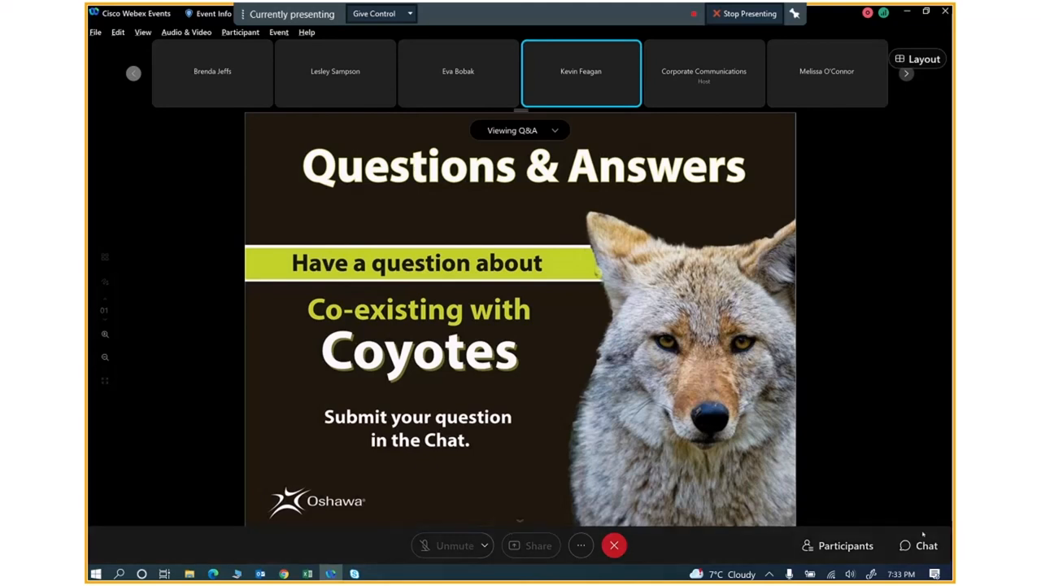
Show the chat panel beside the coyote Questions & Answers slide.
left_click(923, 545)
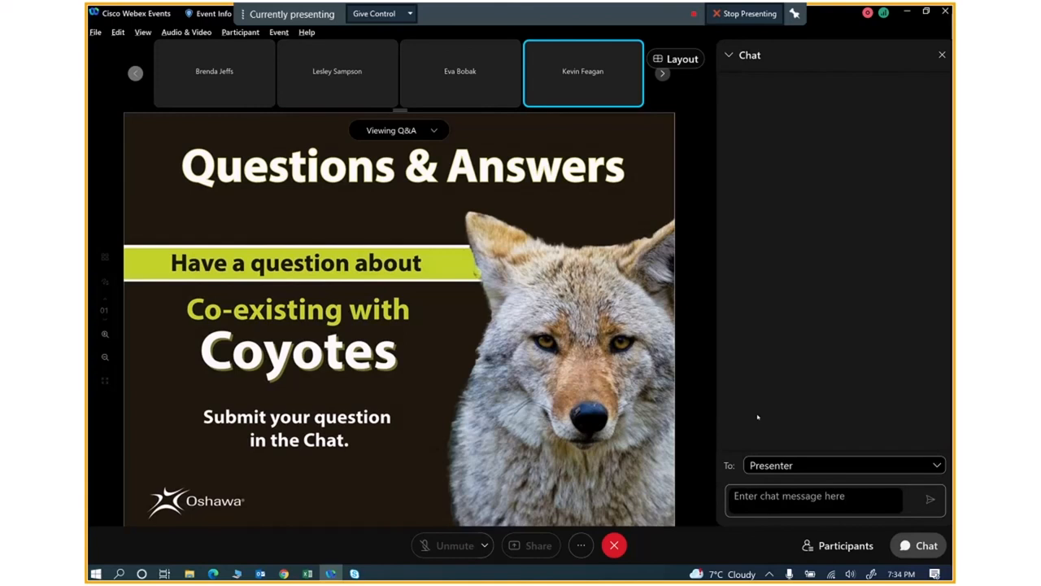
mouse_move(756, 417)
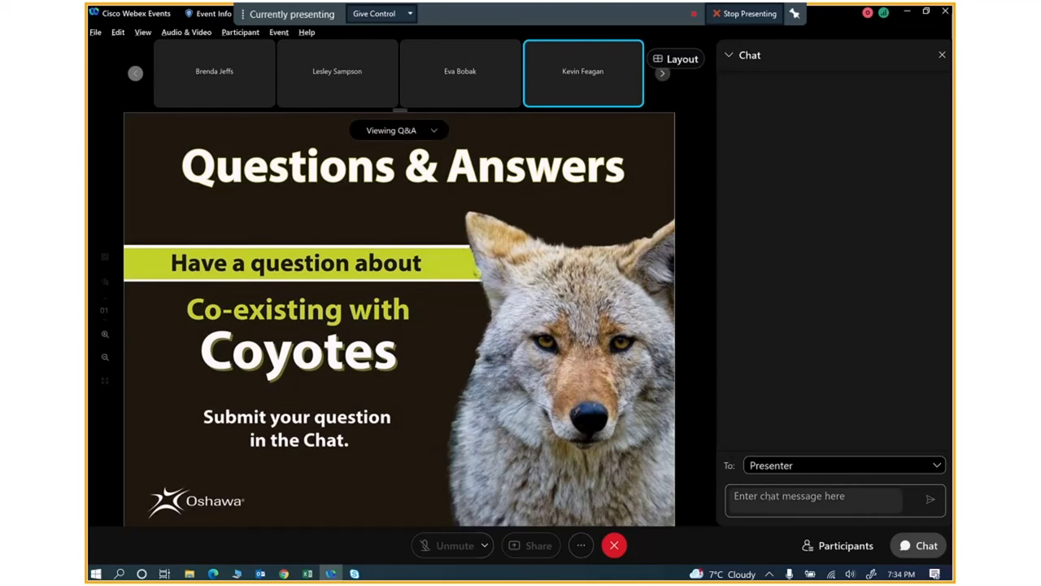
left_click(843, 465)
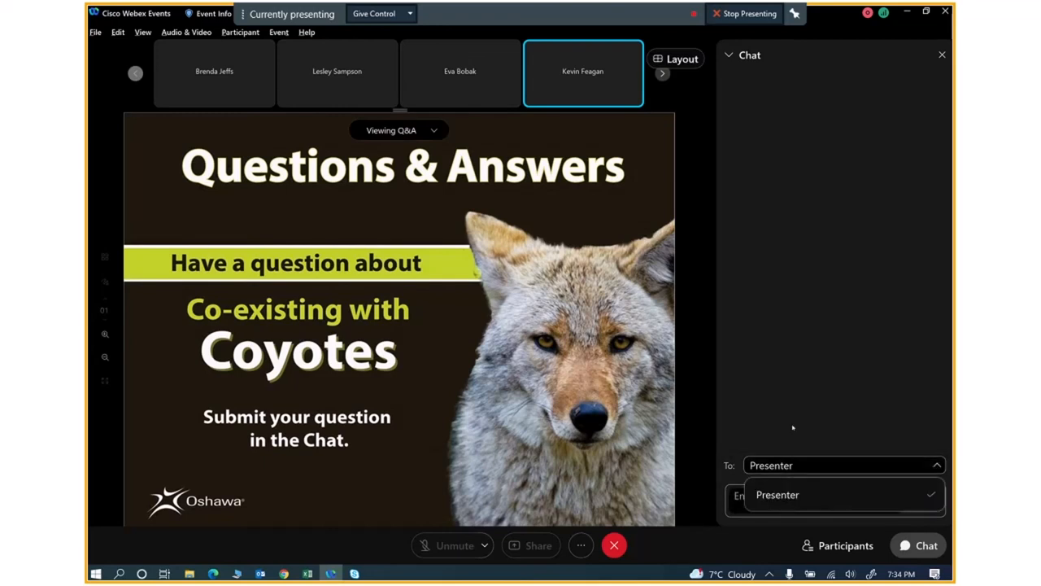
left_click(777, 494)
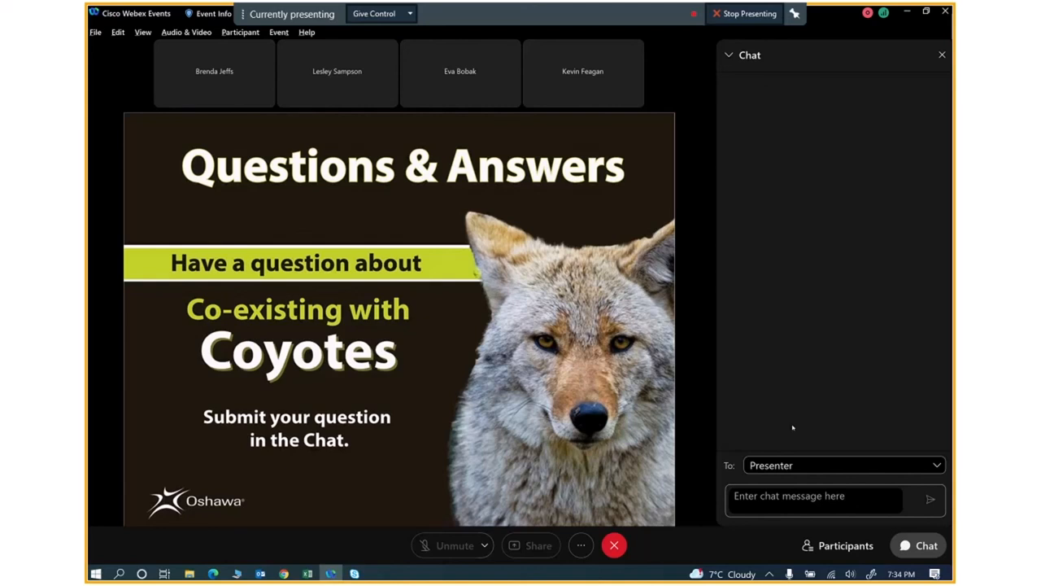
left_click(213, 75)
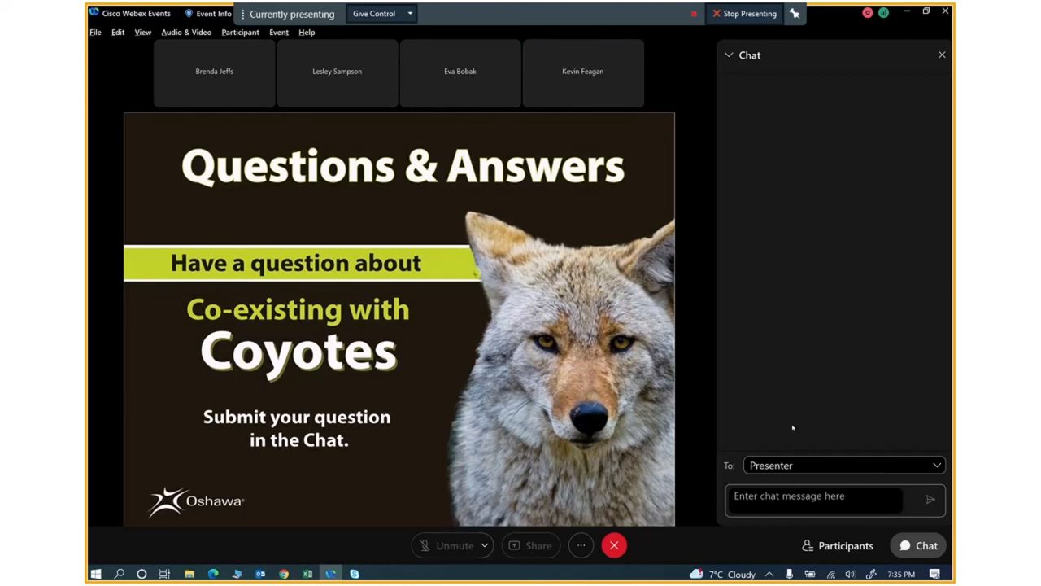
left_click(215, 73)
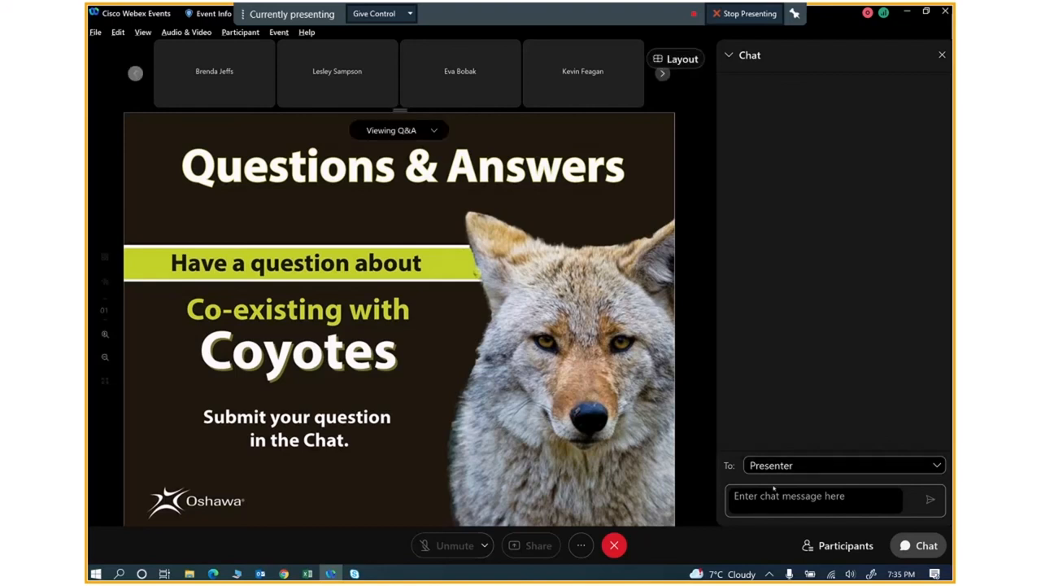
Begin a chat reply 'Tet' to the incoming private test message.
left_click(814, 501)
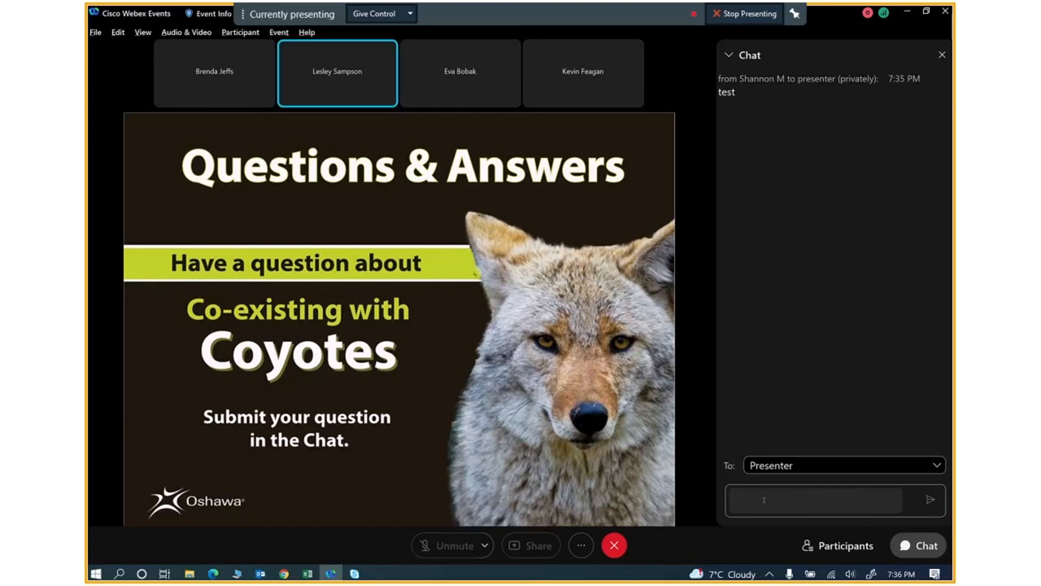
left_click(814, 501)
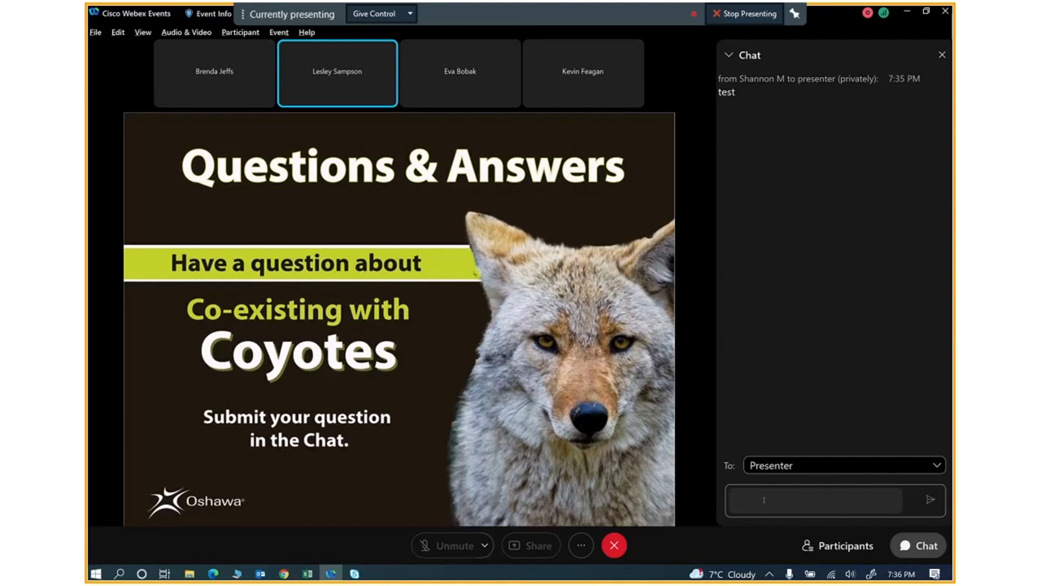
left_click(814, 501)
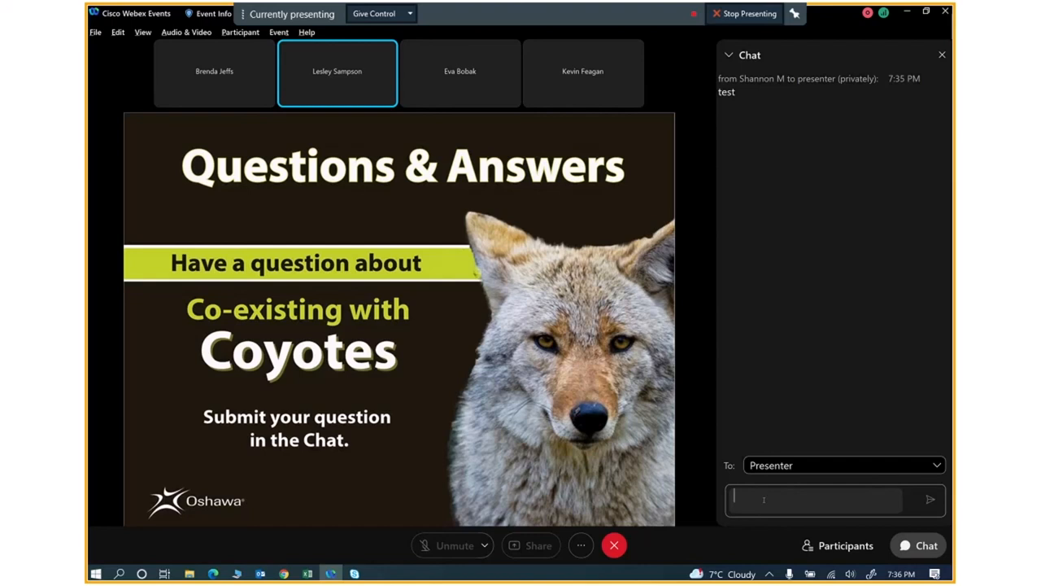
type("Tet")
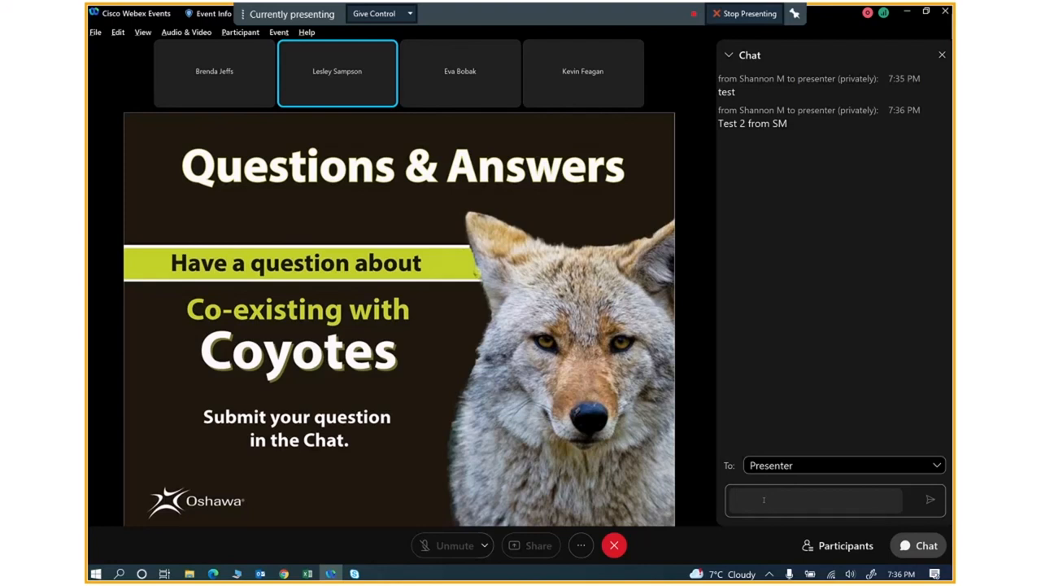
left_click(813, 501)
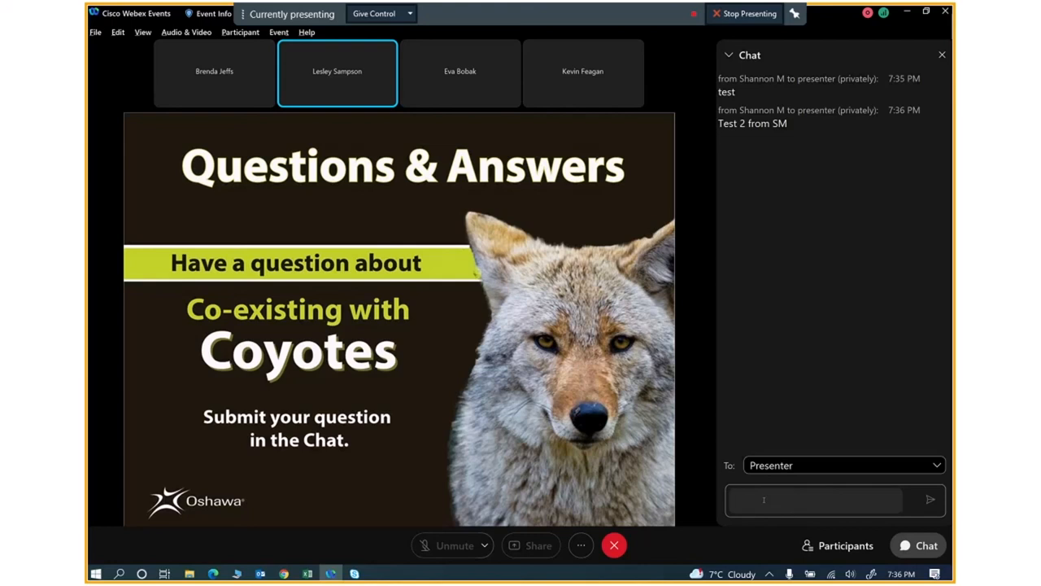
left_click(814, 501)
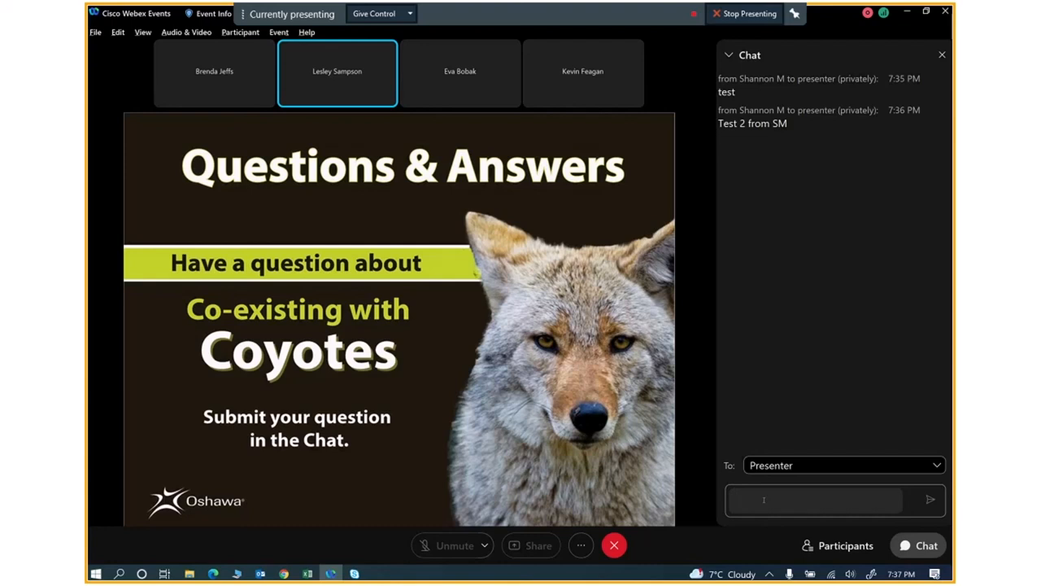
left_click(813, 499)
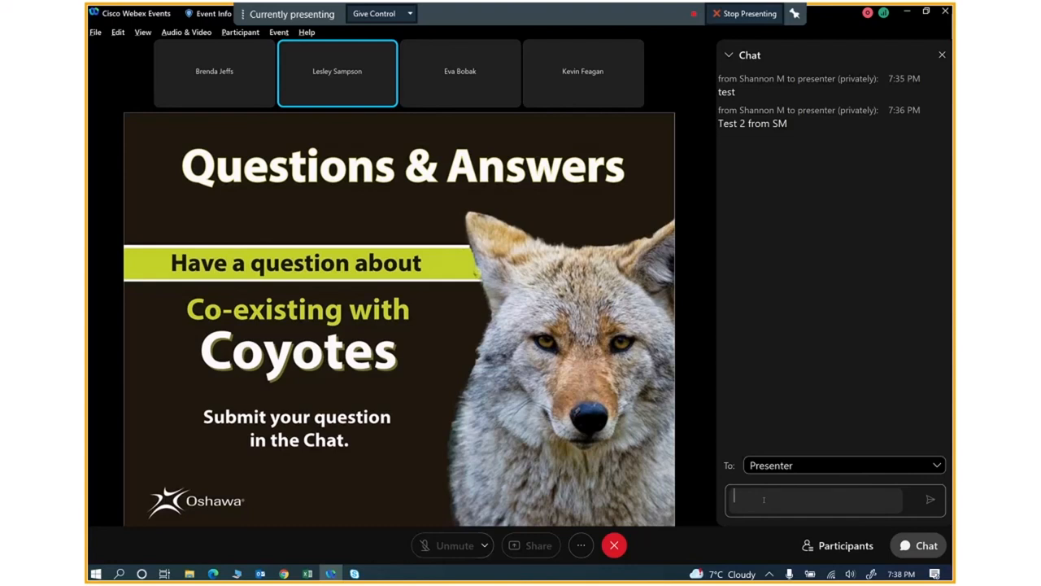
left_click(215, 71)
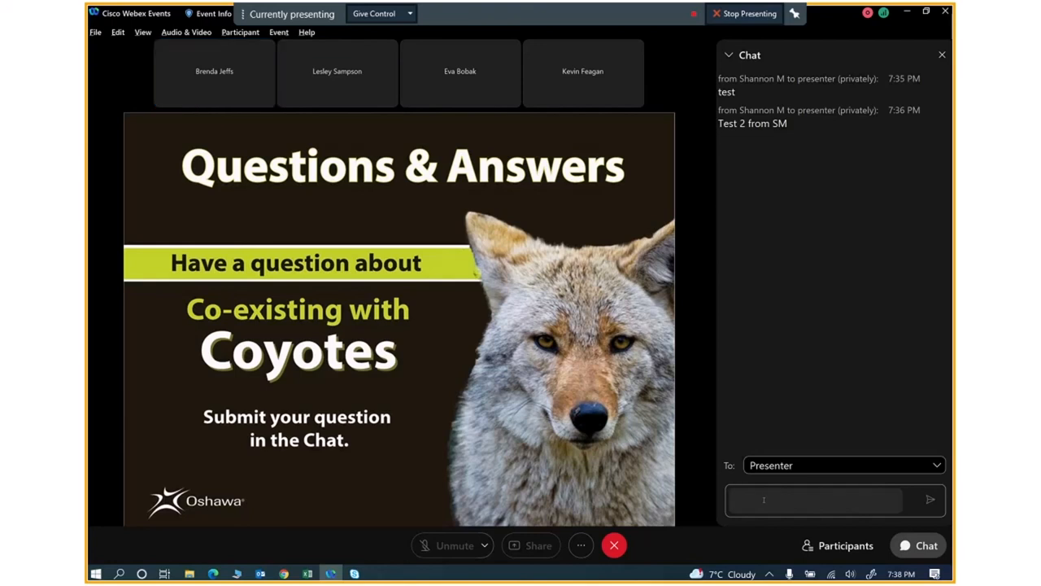
left_click(814, 501)
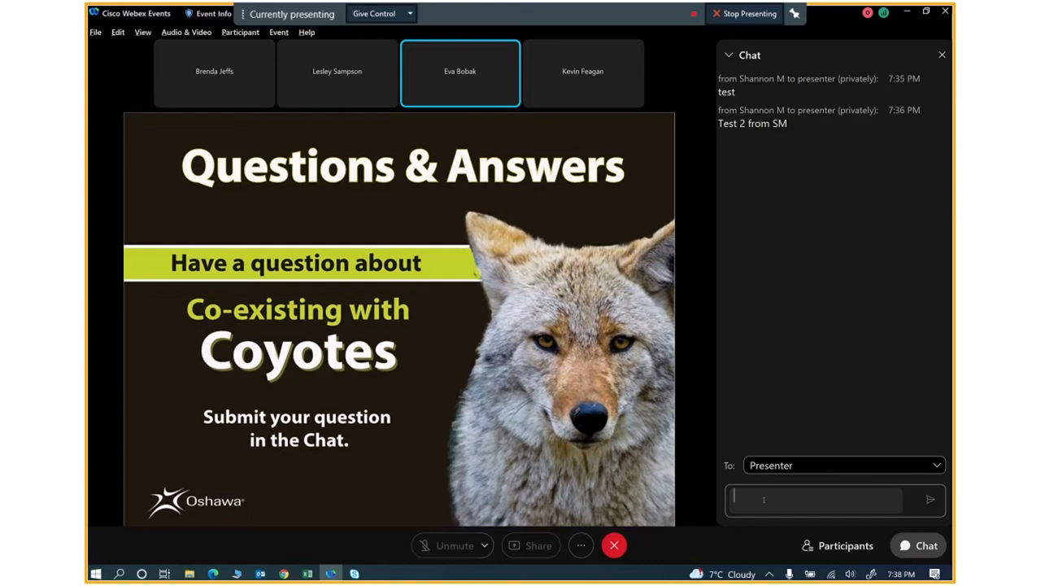
left_click(844, 465)
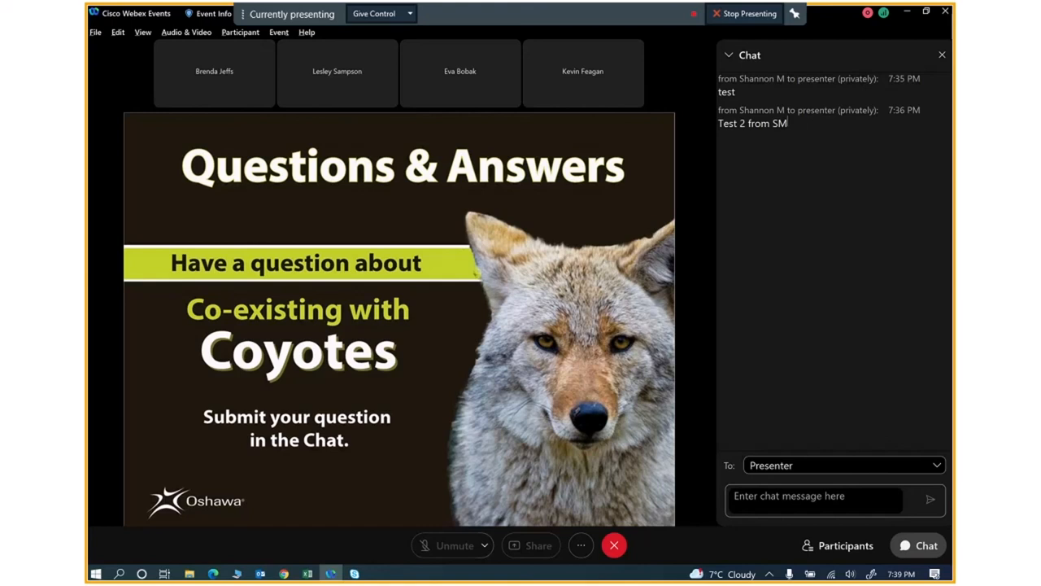
left_click(336, 73)
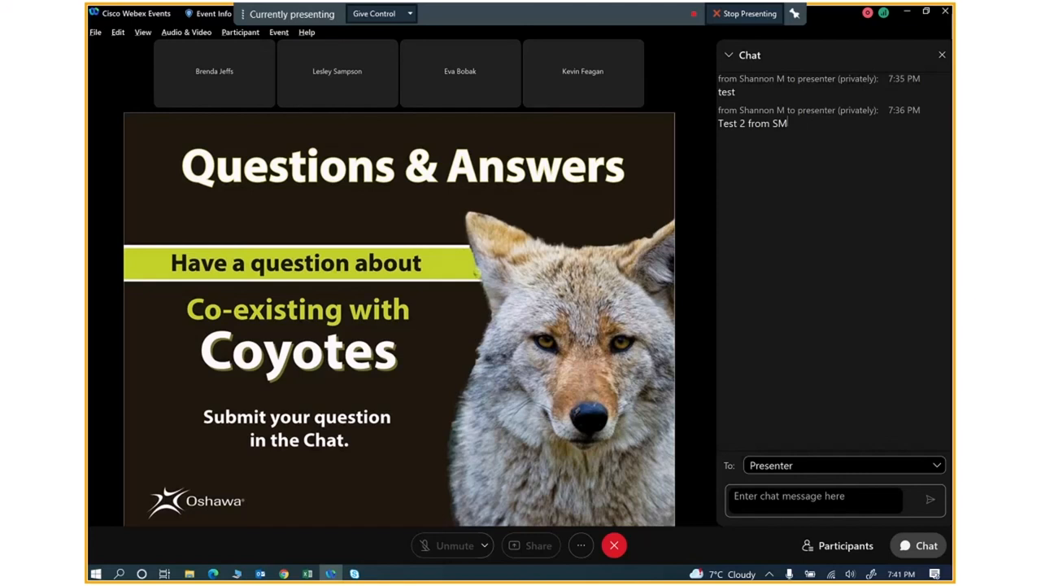
left_click(213, 75)
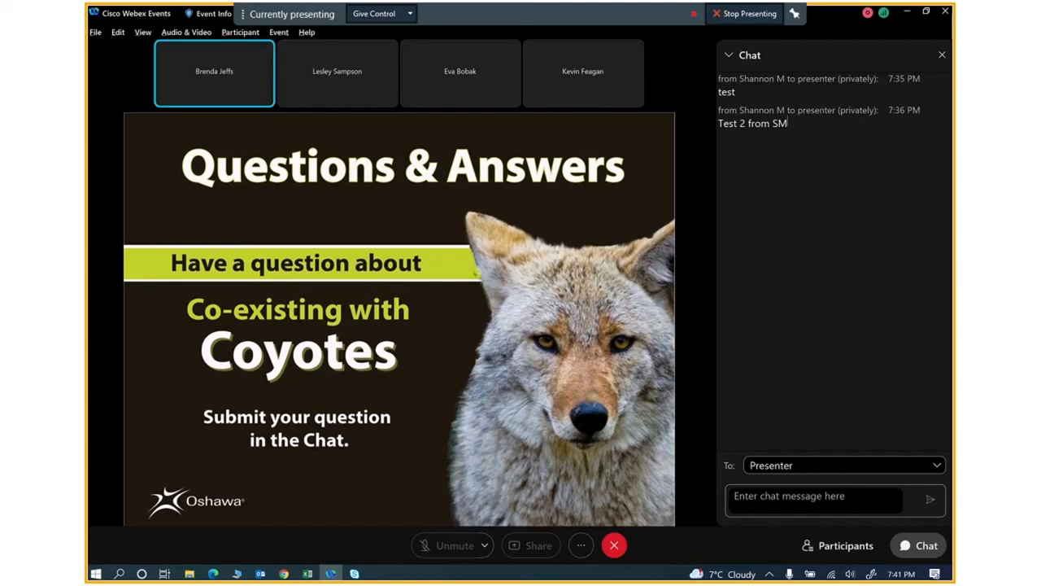